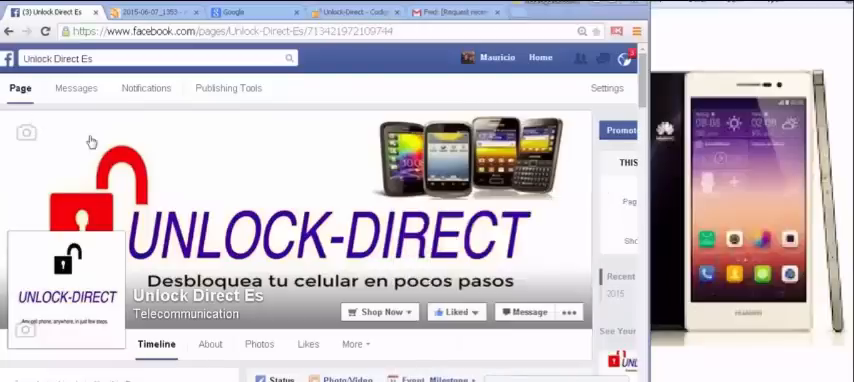
{"action": "mouse_move", "coordinate": [252, 172]}
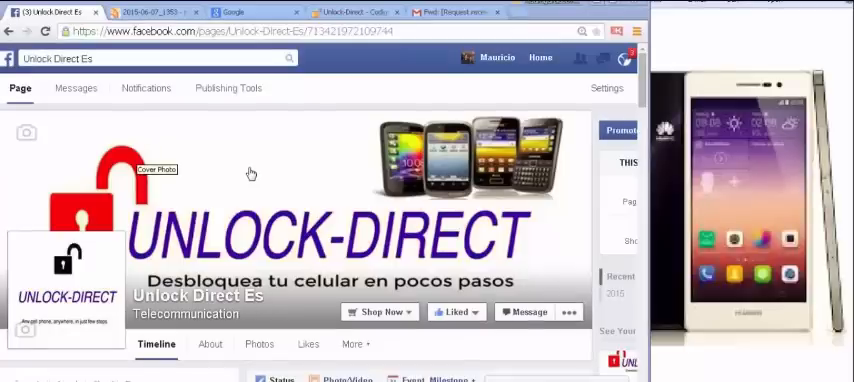
{"action": "mouse_move", "coordinate": [252, 172]}
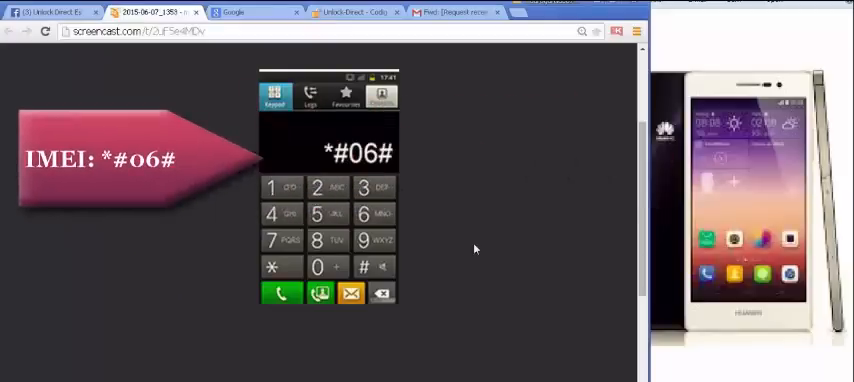
{"action": "mouse_move", "coordinate": [444, 168]}
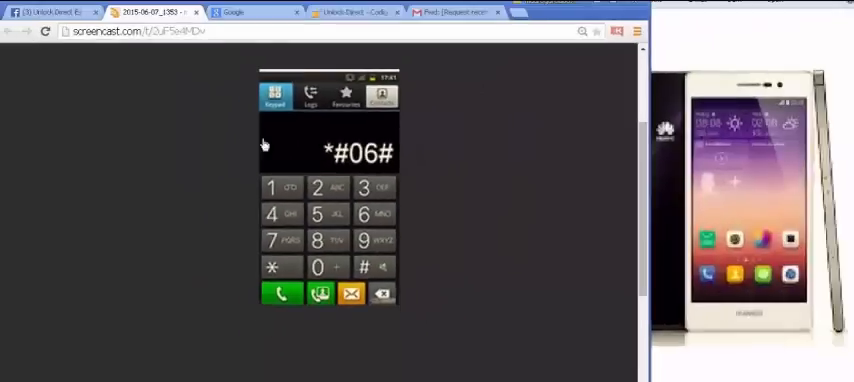
- Leave the Screencast *#06# IMEI clip and switch to the Google search tab
{"action": "left_click", "coordinate": [234, 12]}
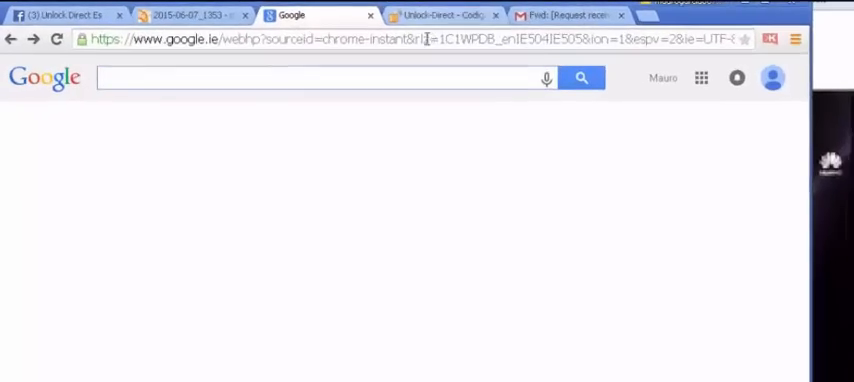
- Go to unlock-direct.com and show the Huawei unlocking options
{"action": "type", "text": "UNlock-direct.com"}
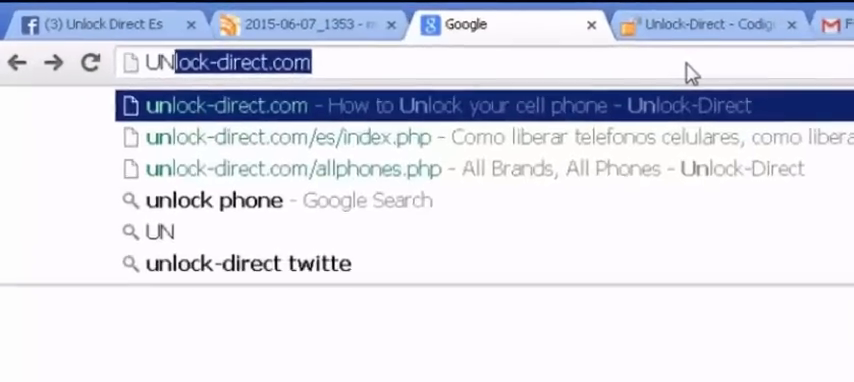
{"action": "left_click", "coordinate": [232, 104]}
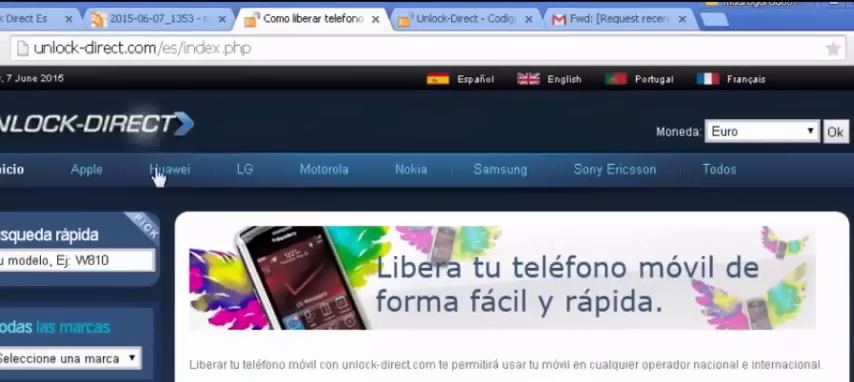
{"action": "left_click", "coordinate": [168, 168]}
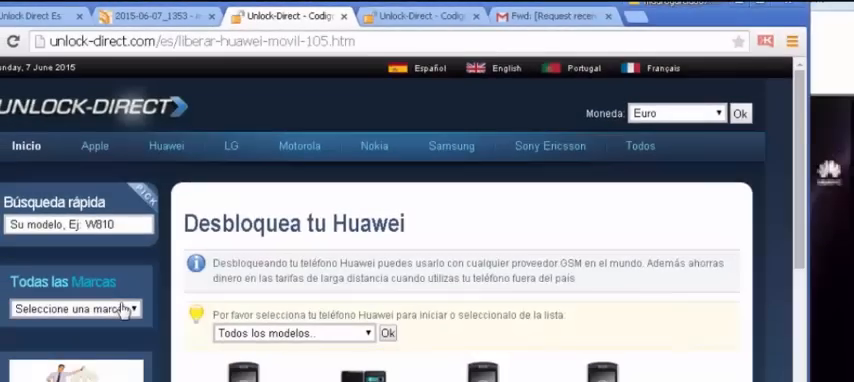
- Select the Ascend D1 model and start buying its unlock code with Comprar
{"action": "left_click", "coordinate": [290, 332]}
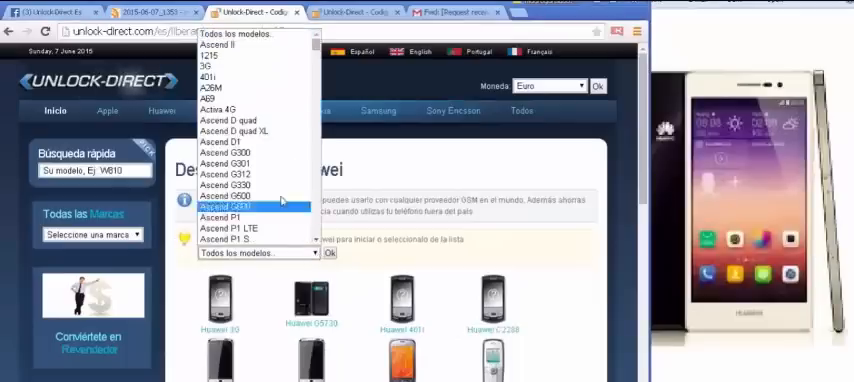
{"action": "left_click", "coordinate": [218, 144]}
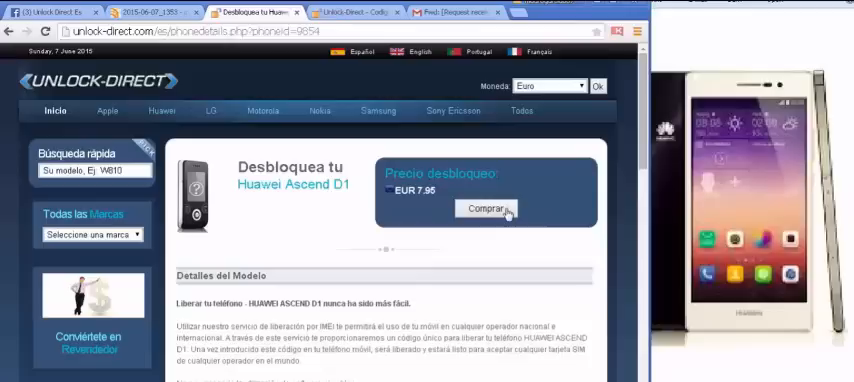
{"action": "left_click", "coordinate": [488, 208]}
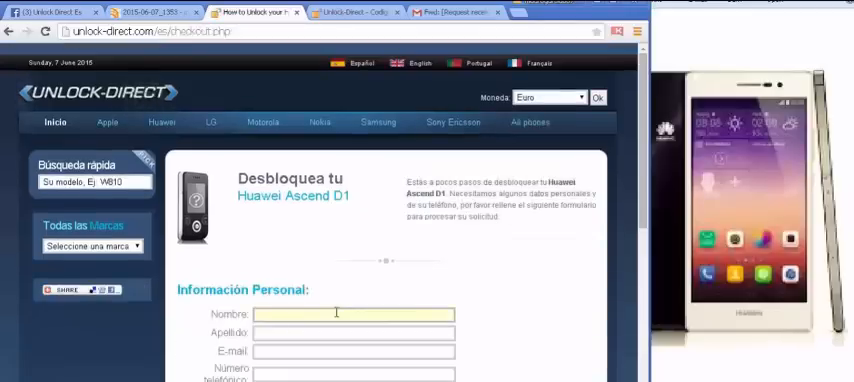
{"action": "type", "text": "OR"}
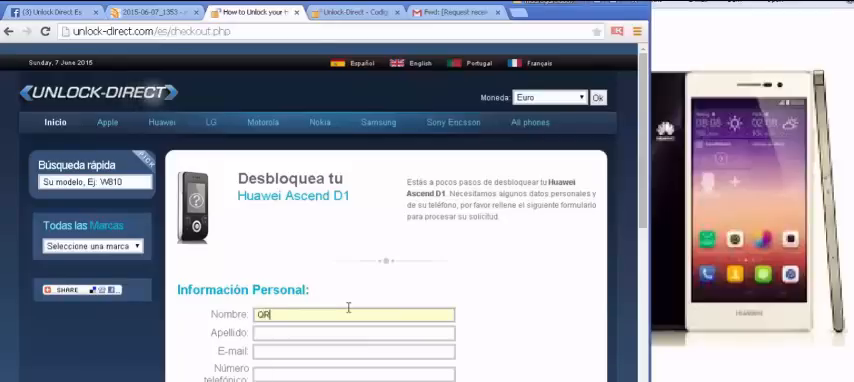
{"action": "type", "text": "FSADF"}
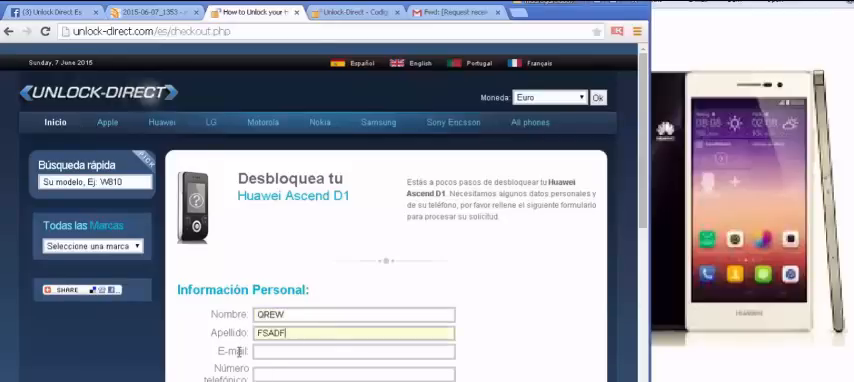
{"action": "type", "text": "FASD@GA"}
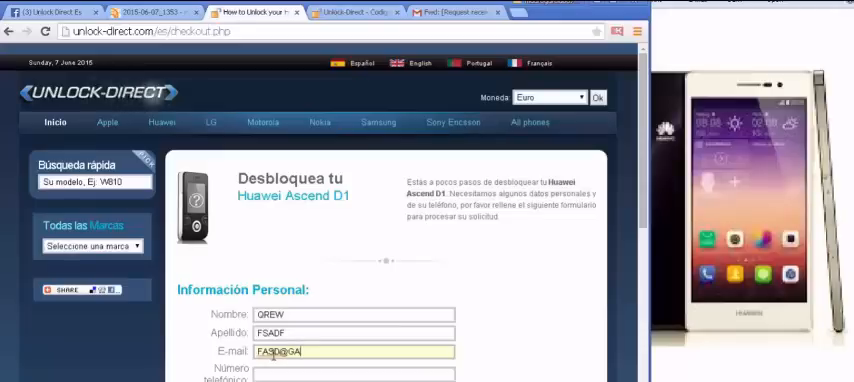
{"action": "type", "text": "@GMAIL.COM"}
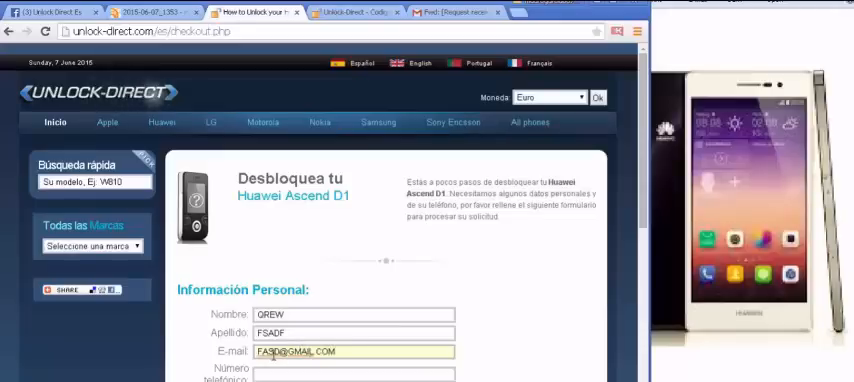
{"action": "type", "text": "79879"}
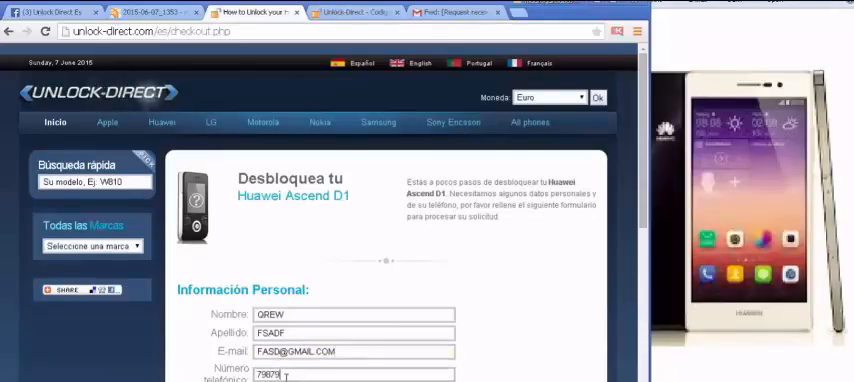
{"action": "scroll", "scroll_direction": "down", "scroll_amount": 3}
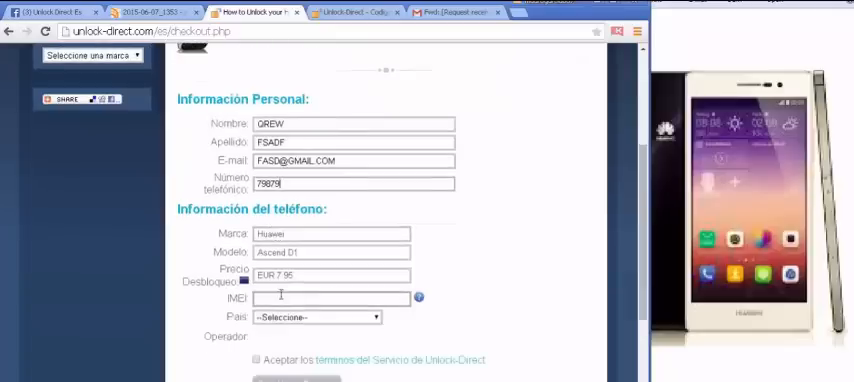
{"action": "left_click", "coordinate": [332, 298]}
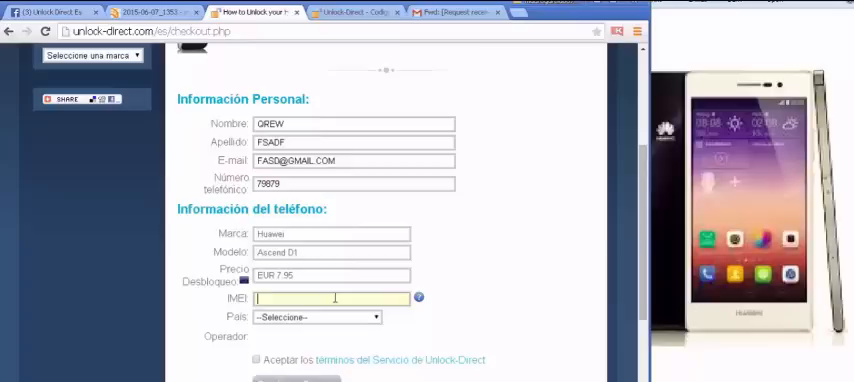
{"action": "type", "text": "789123456456123"}
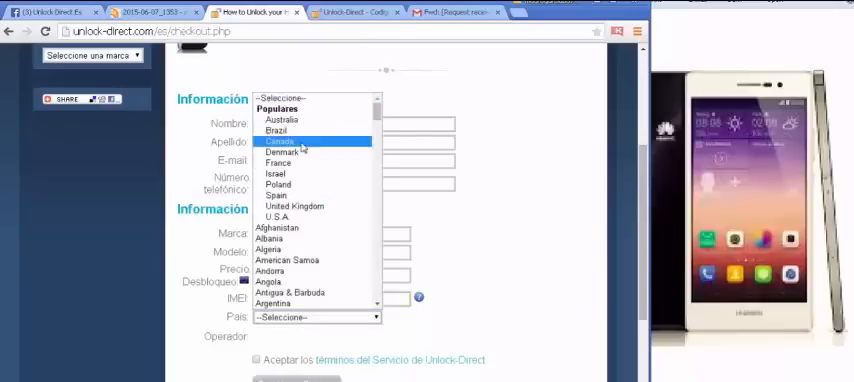
{"action": "left_click", "coordinate": [280, 140]}
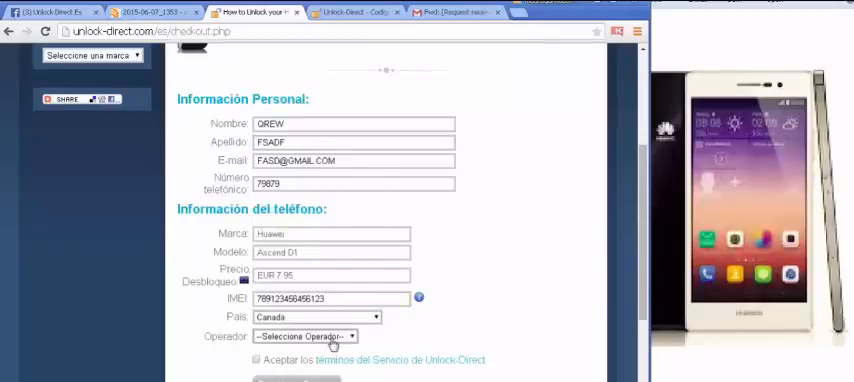
{"action": "left_click", "coordinate": [314, 336]}
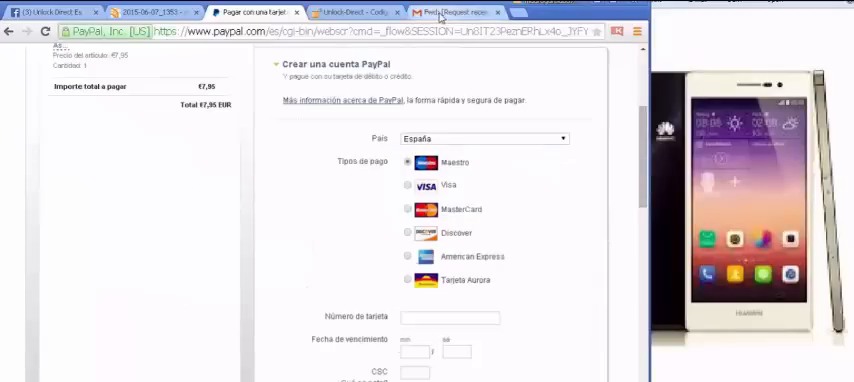
- Switch to Gmail to read the Unlock-Direct email with the unlock code
{"action": "left_click", "coordinate": [450, 12]}
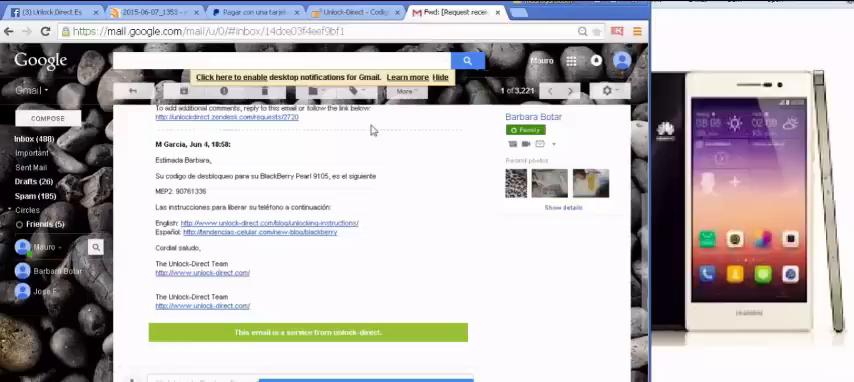
{"action": "mouse_move", "coordinate": [148, 186]}
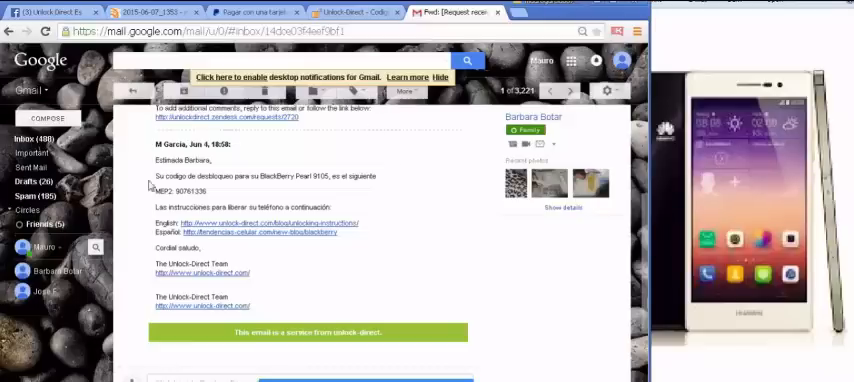
{"action": "mouse_move", "coordinate": [304, 282]}
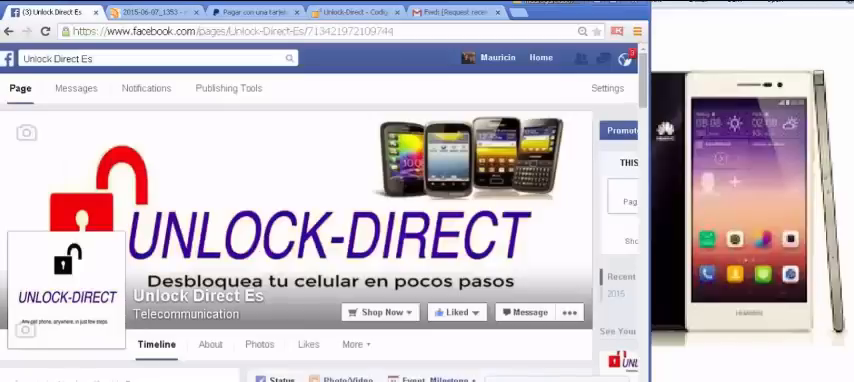
{"action": "mouse_move", "coordinate": [520, 260]}
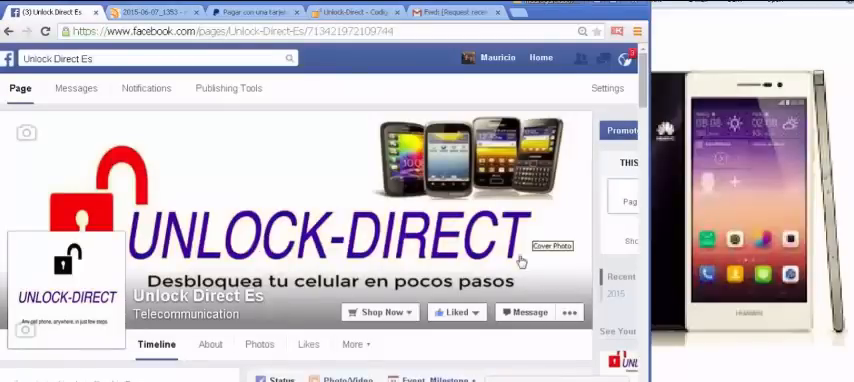